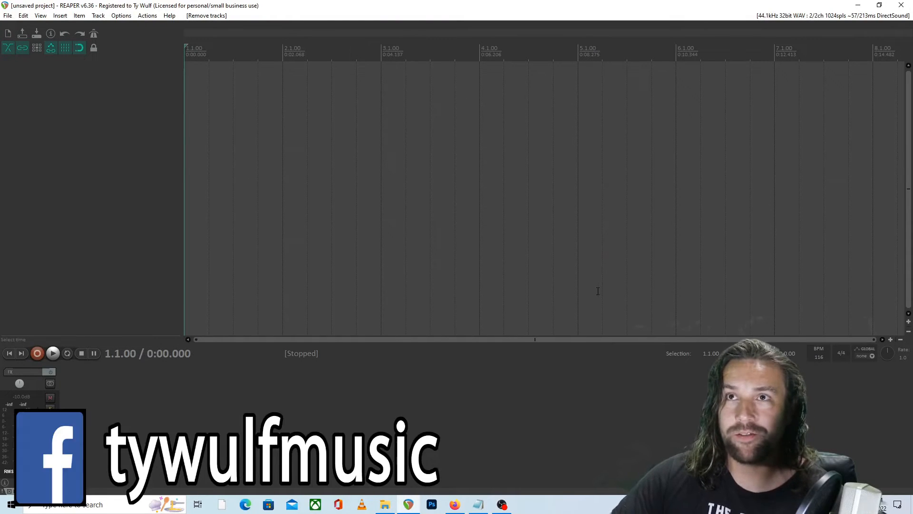
mouse_move(589, 276)
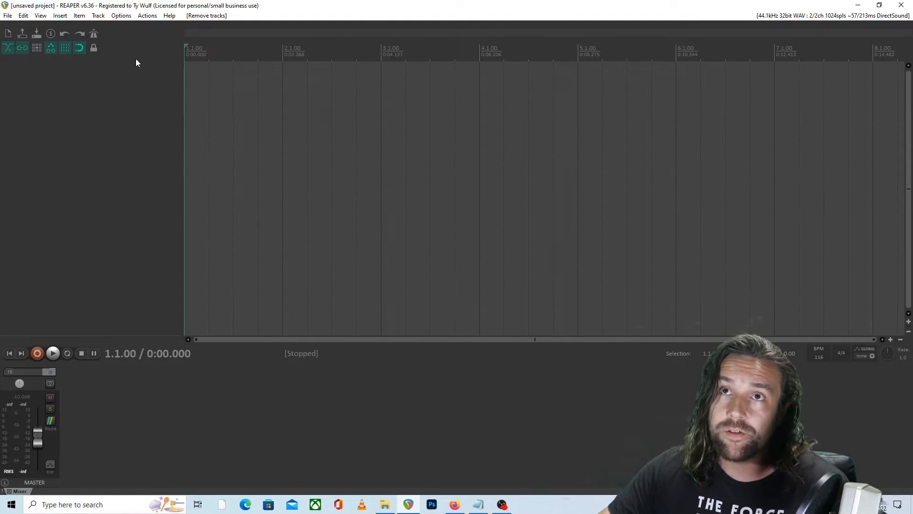
Insert a new track and add the VSTi tb_triforce synth to its FX chain
click(97, 15)
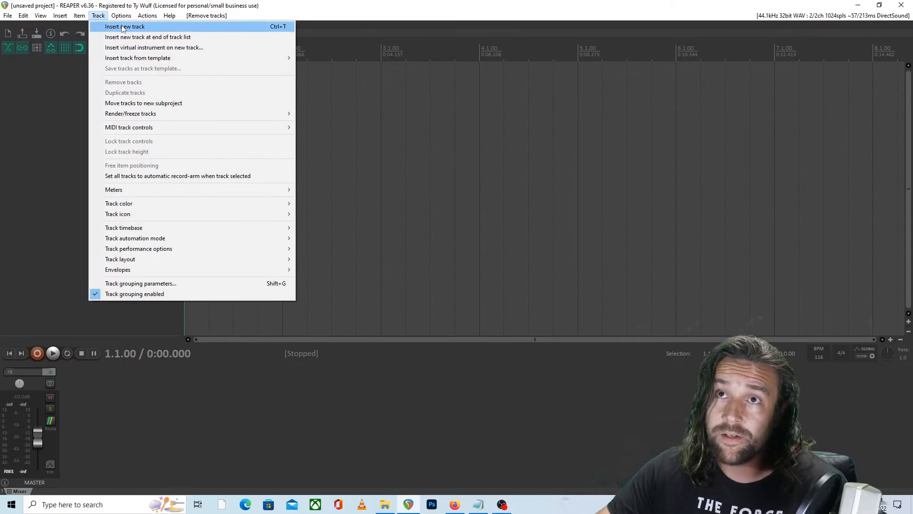
click(124, 27)
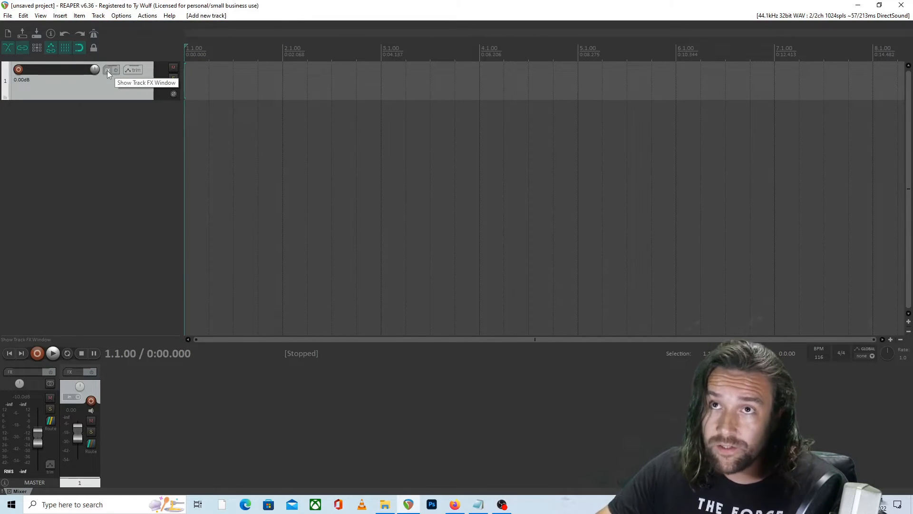
click(110, 70)
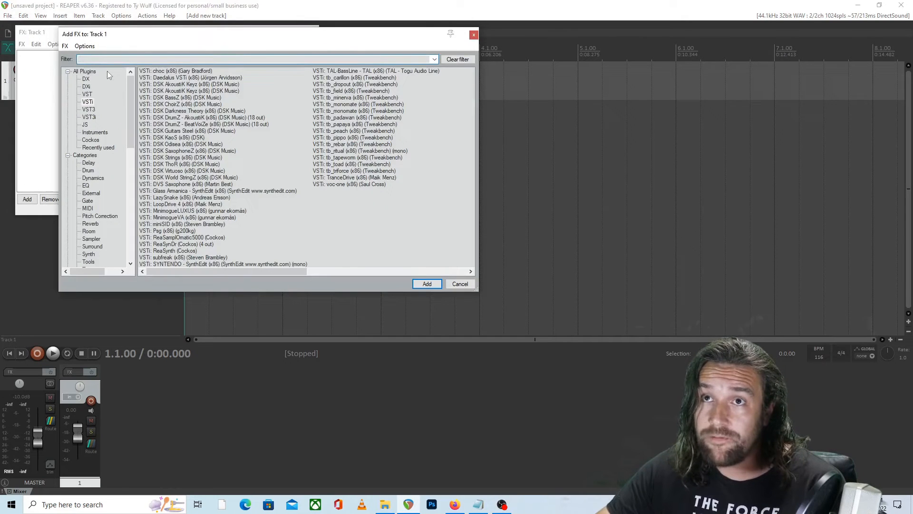
mouse_move(97, 107)
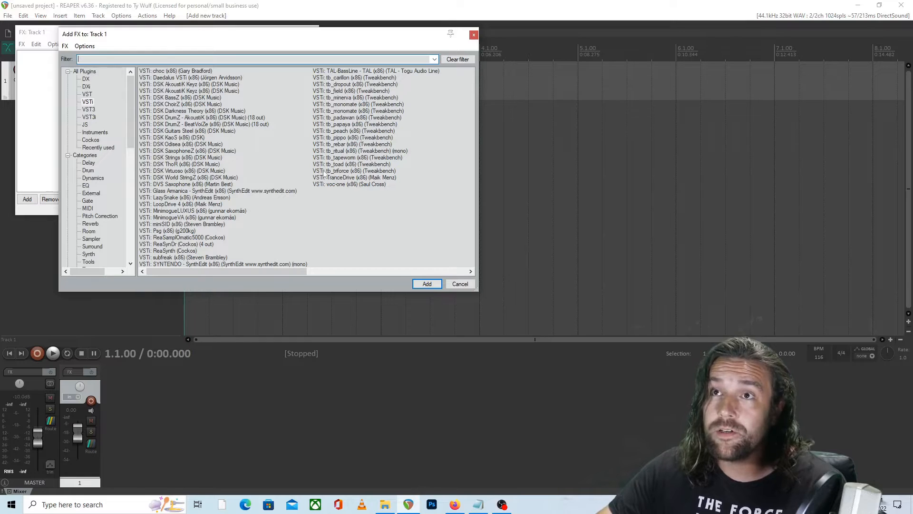
click(354, 170)
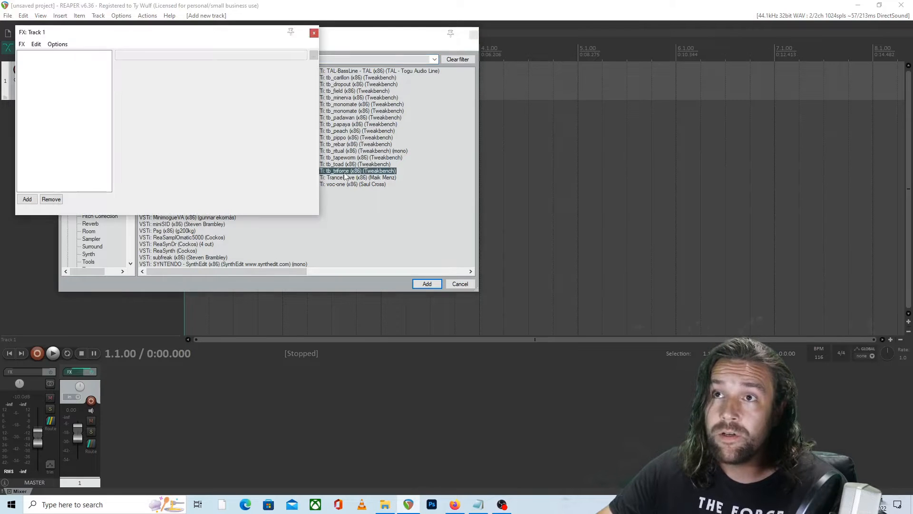
click(427, 284)
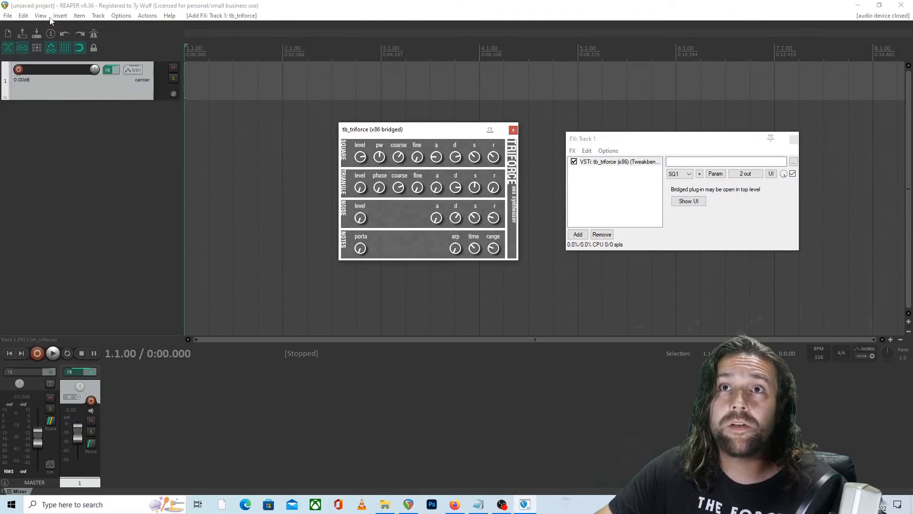
Show the Virtual MIDI Keyboard and set its center note back to C4
click(40, 16)
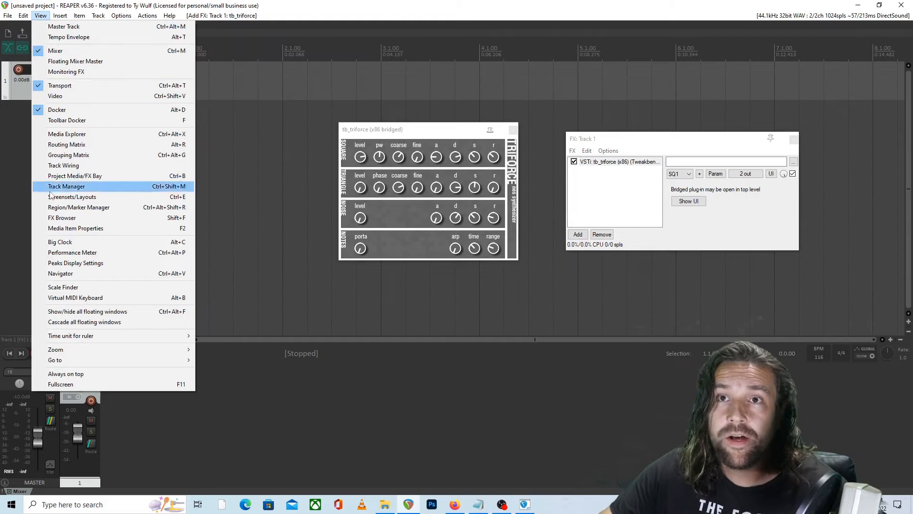
mouse_move(75, 298)
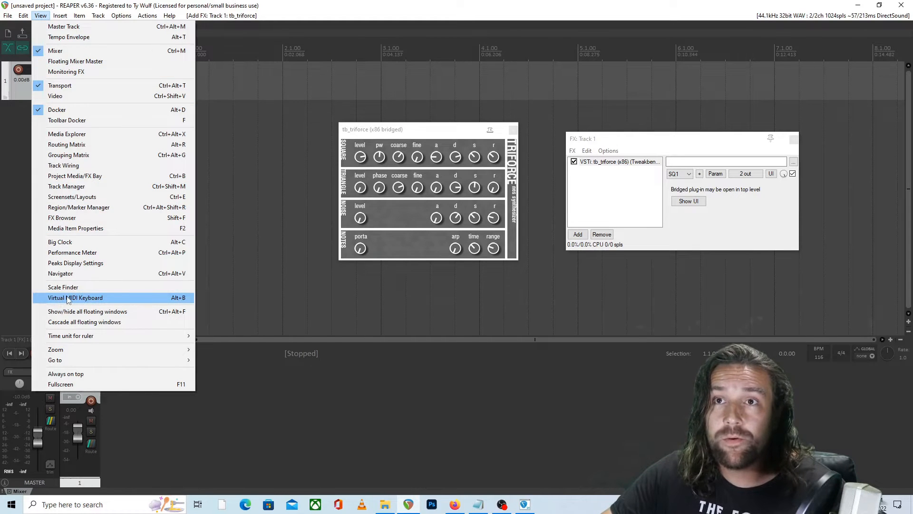
click(75, 298)
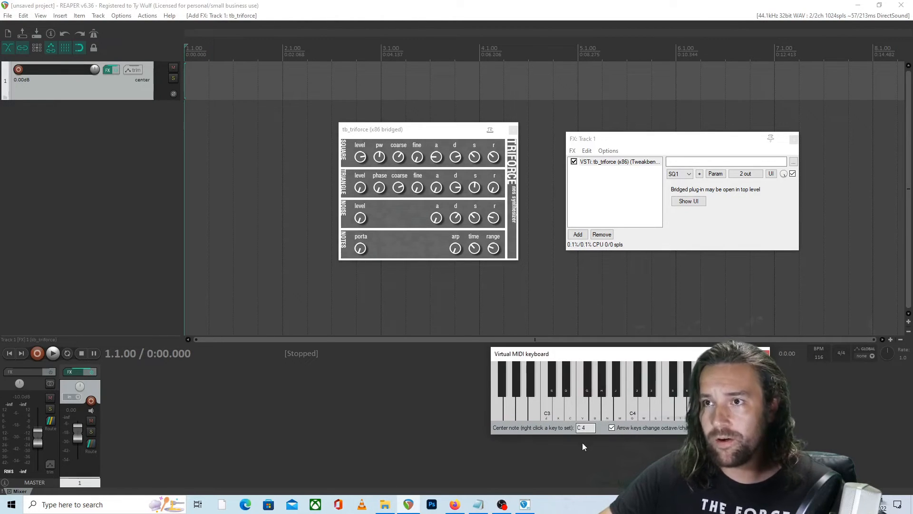
click(585, 427)
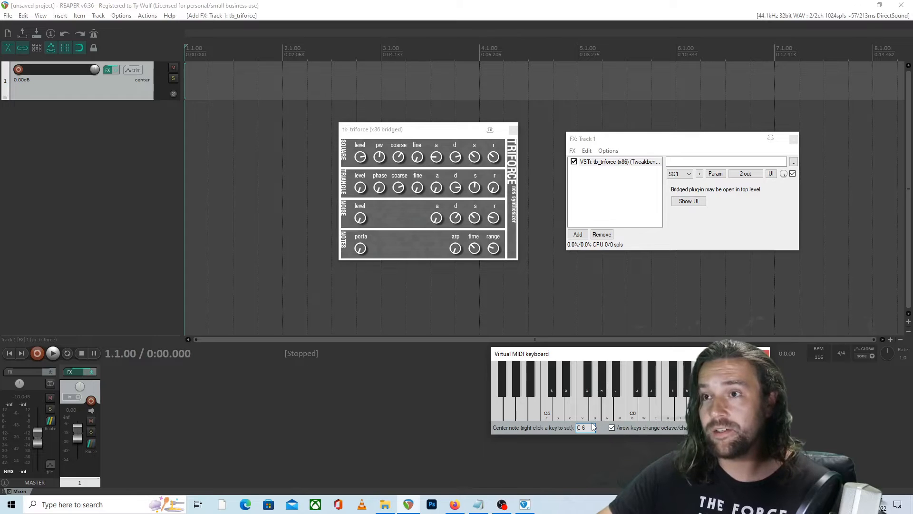
click(585, 427)
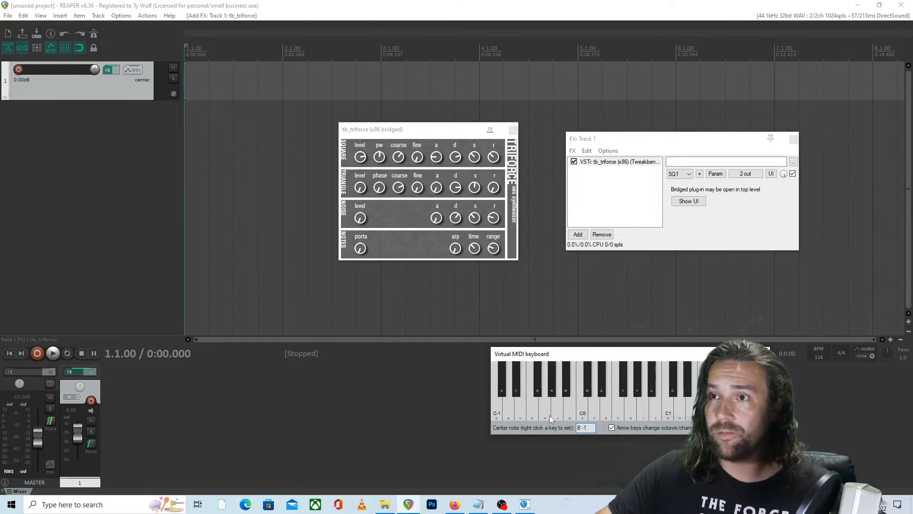
click(612, 427)
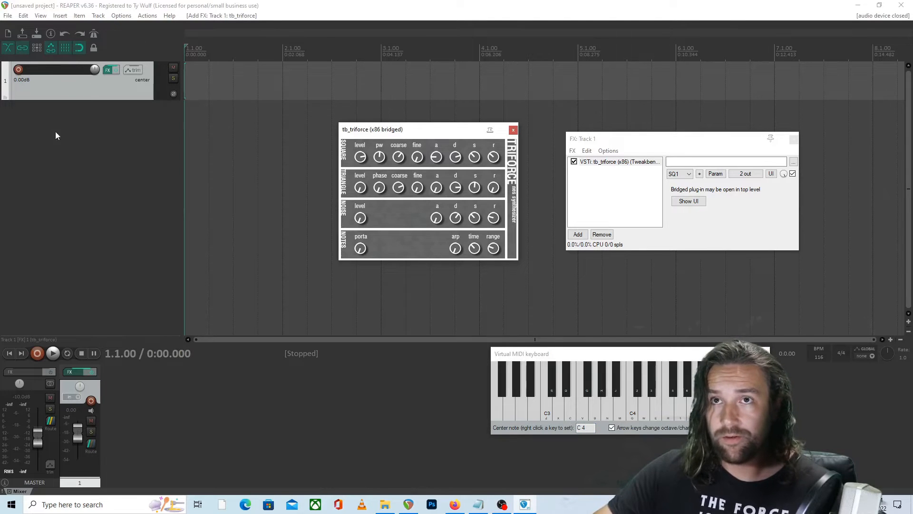
mouse_move(19, 69)
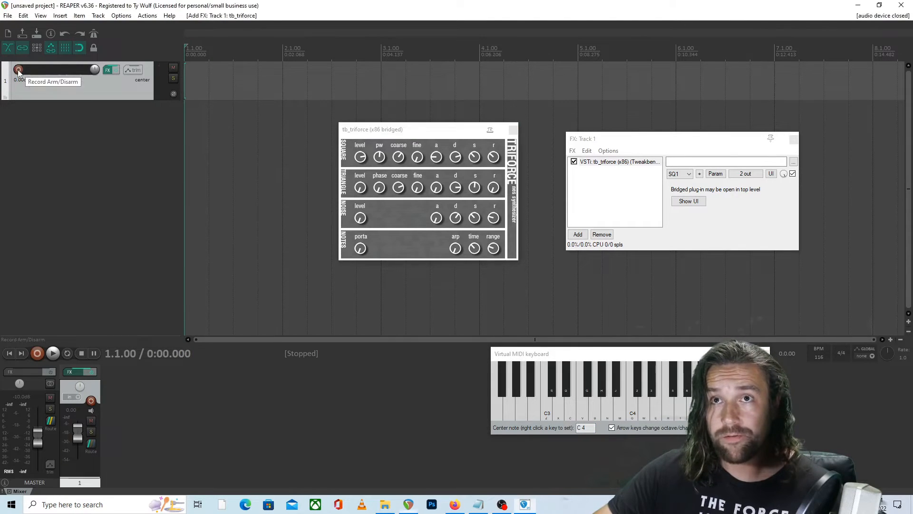
Record-arm Track 1 with input from the Virtual MIDI keyboard on all channels
click(18, 68)
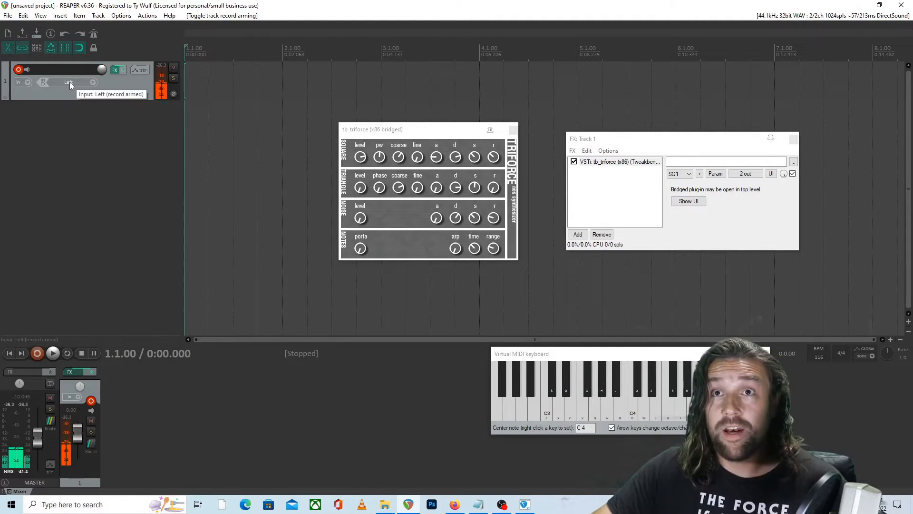
click(69, 82)
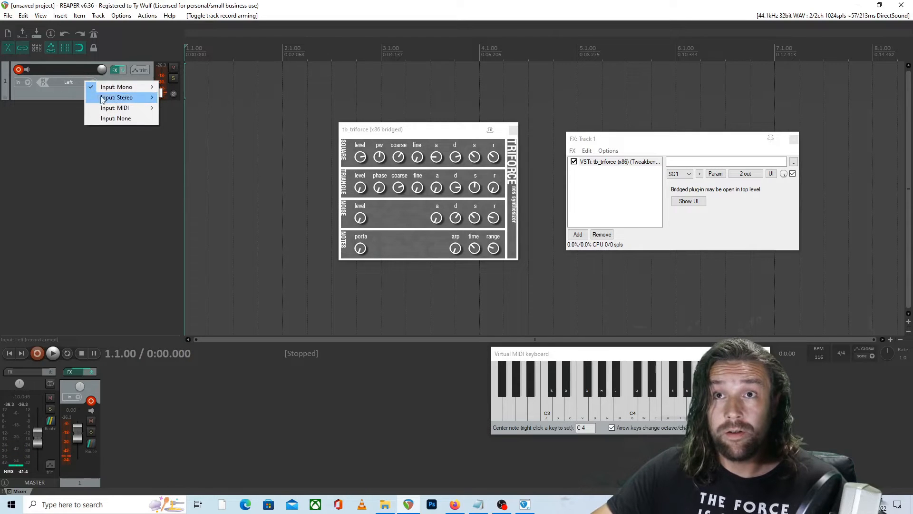
mouse_move(121, 108)
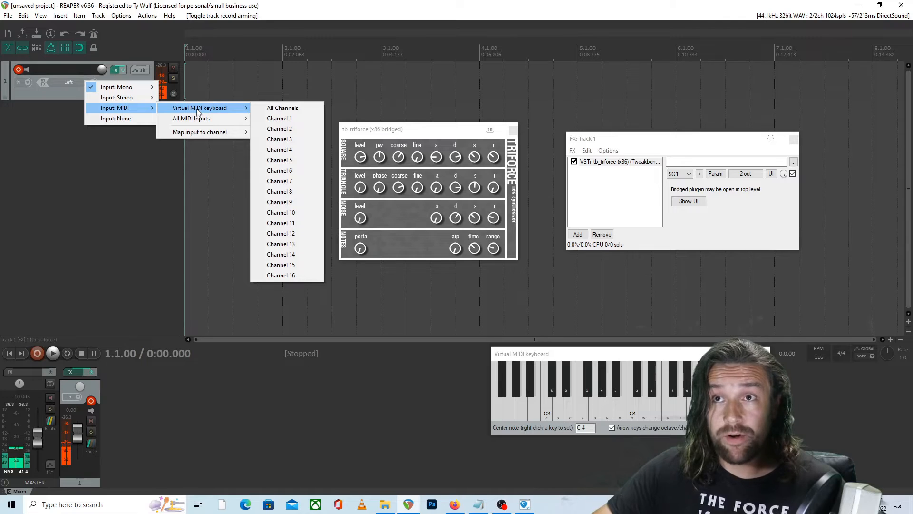
click(282, 108)
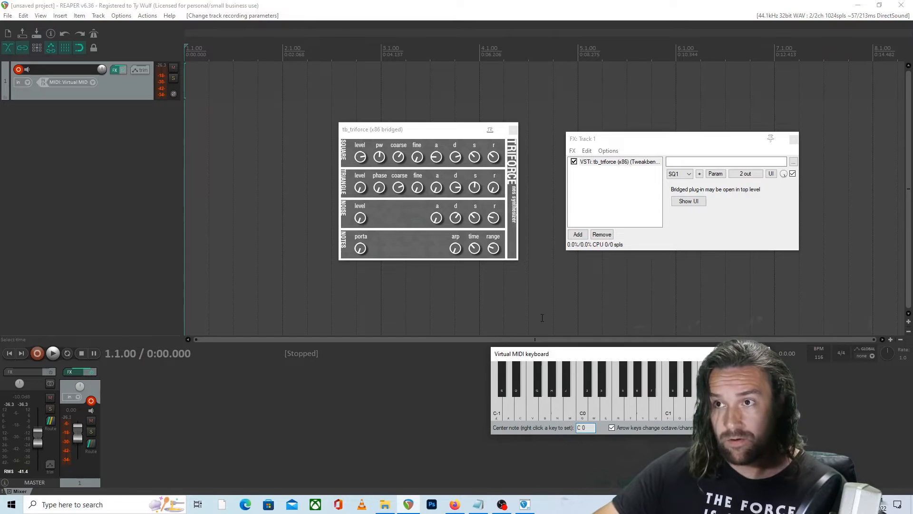
Play a few test notes on the virtual keyboard to hear the Triforce synth
click(665, 384)
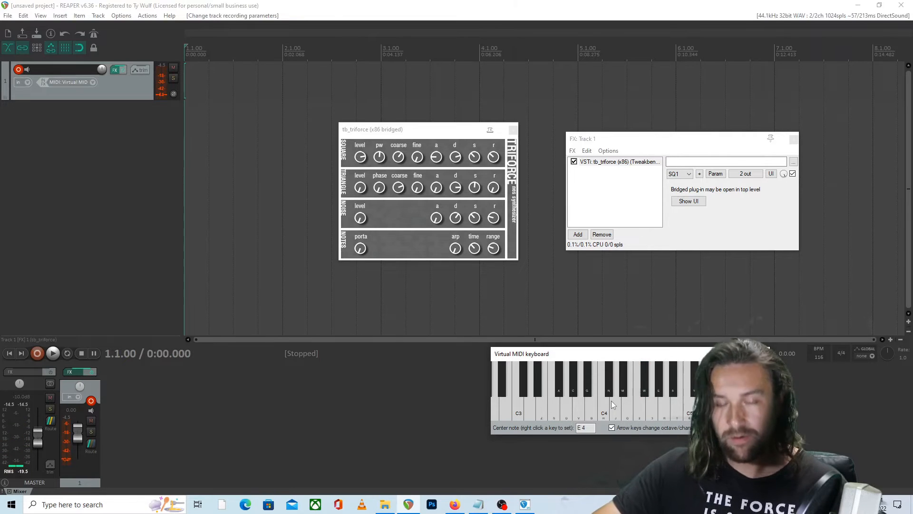
click(658, 378)
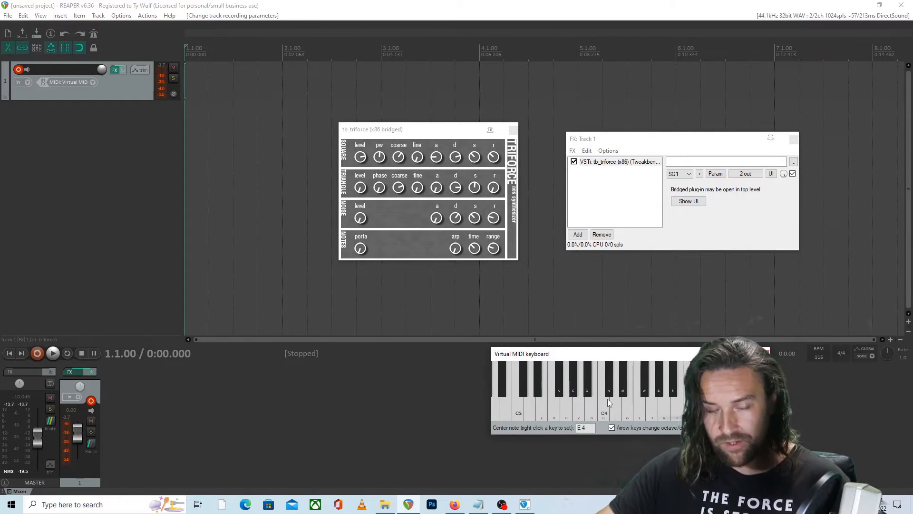
click(572, 390)
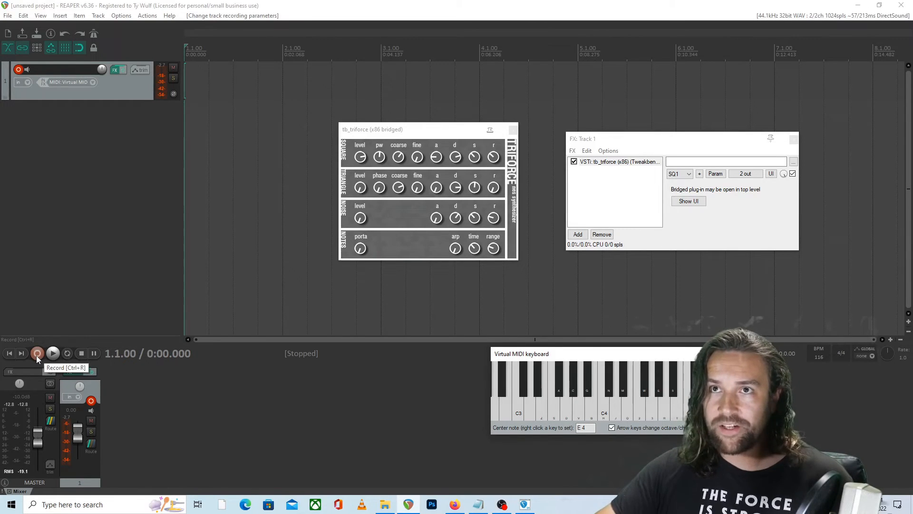
Record notes from the virtual keyboard into a MIDI item on Track 1, then stop
click(37, 353)
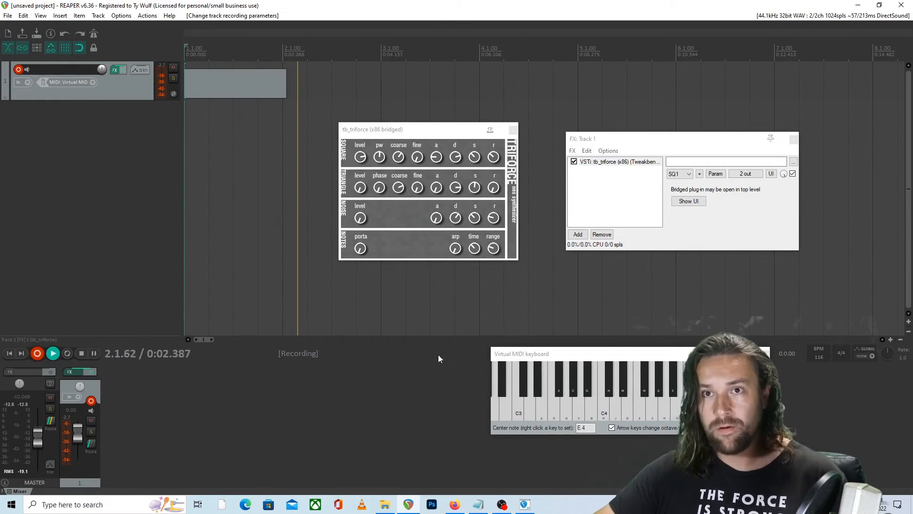
click(590, 385)
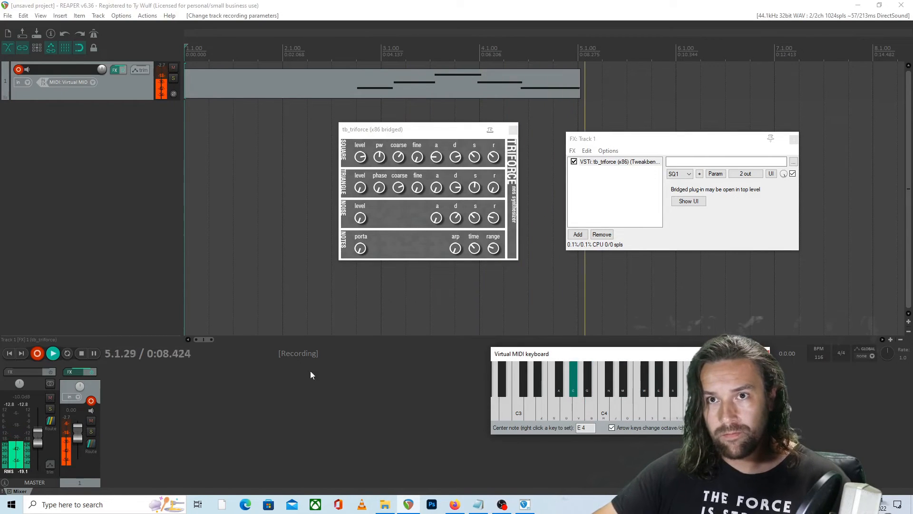
click(80, 354)
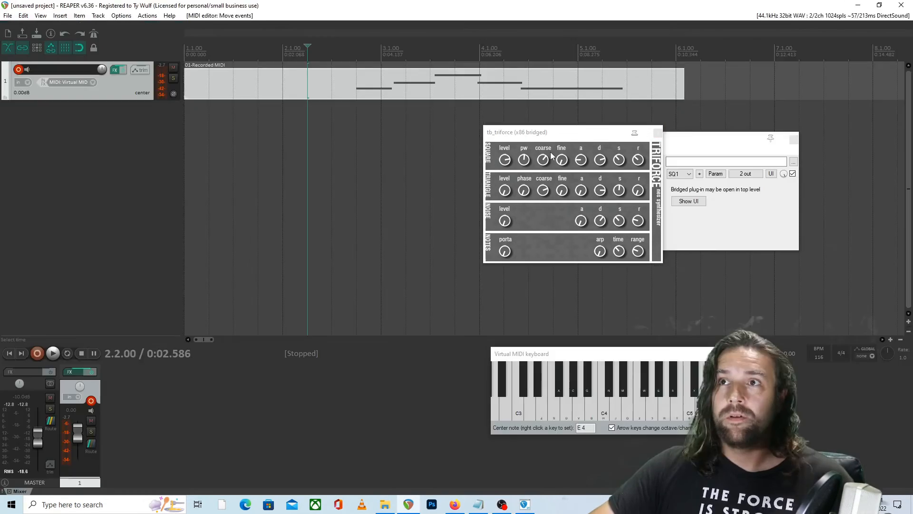
mouse_move(424, 214)
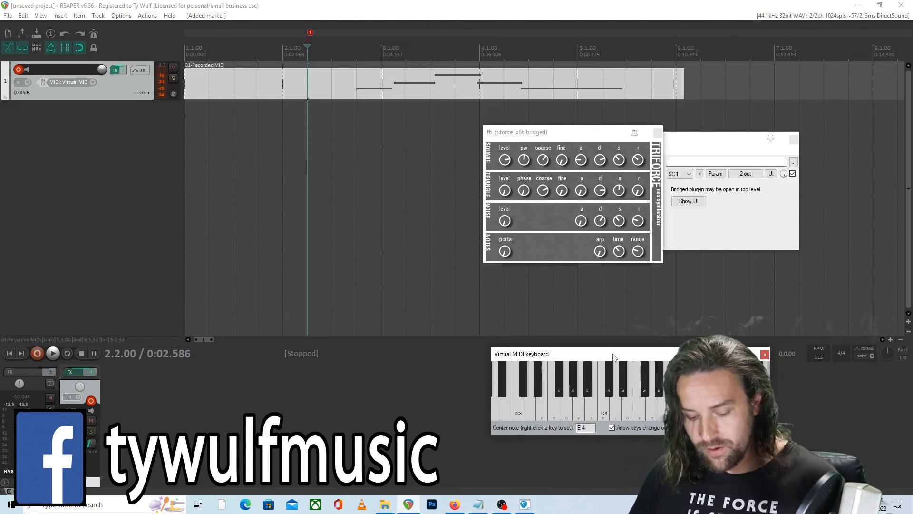
Insert marker 1 at 2.2.00 and play notes on the virtual keyboard again
click(590, 384)
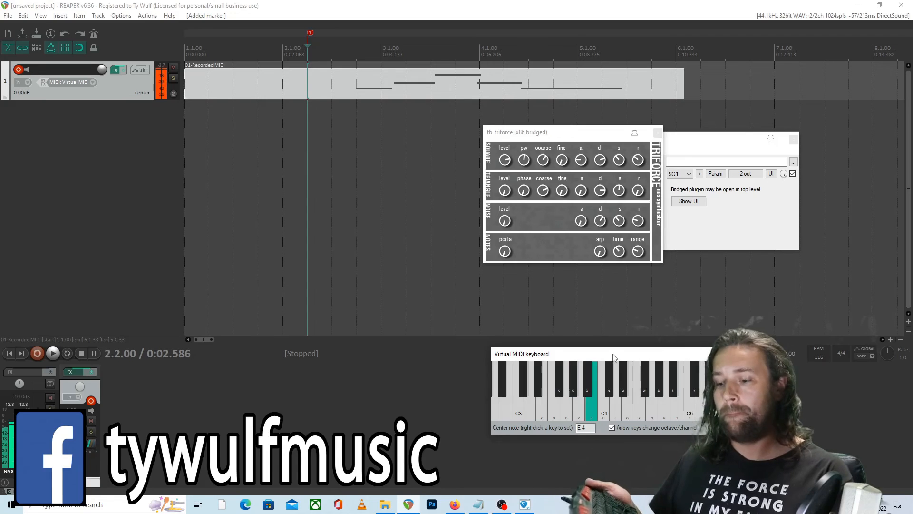